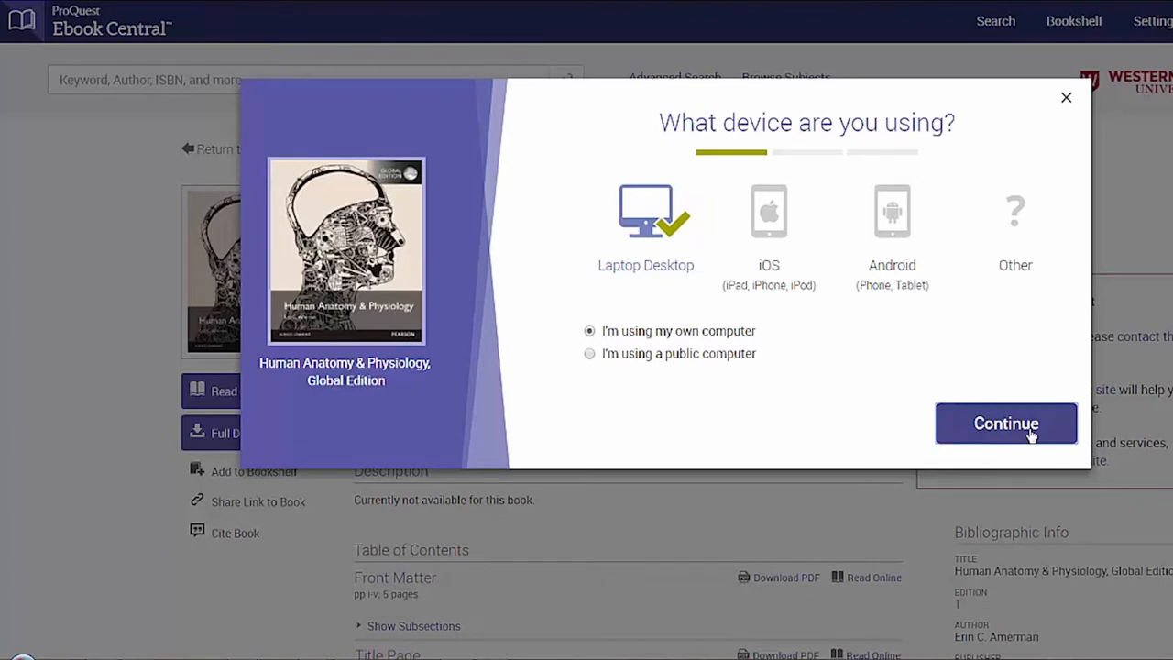
Choose laptop/desktop on your own computer, then get the Adobe Digital Editions installer.
click(1006, 422)
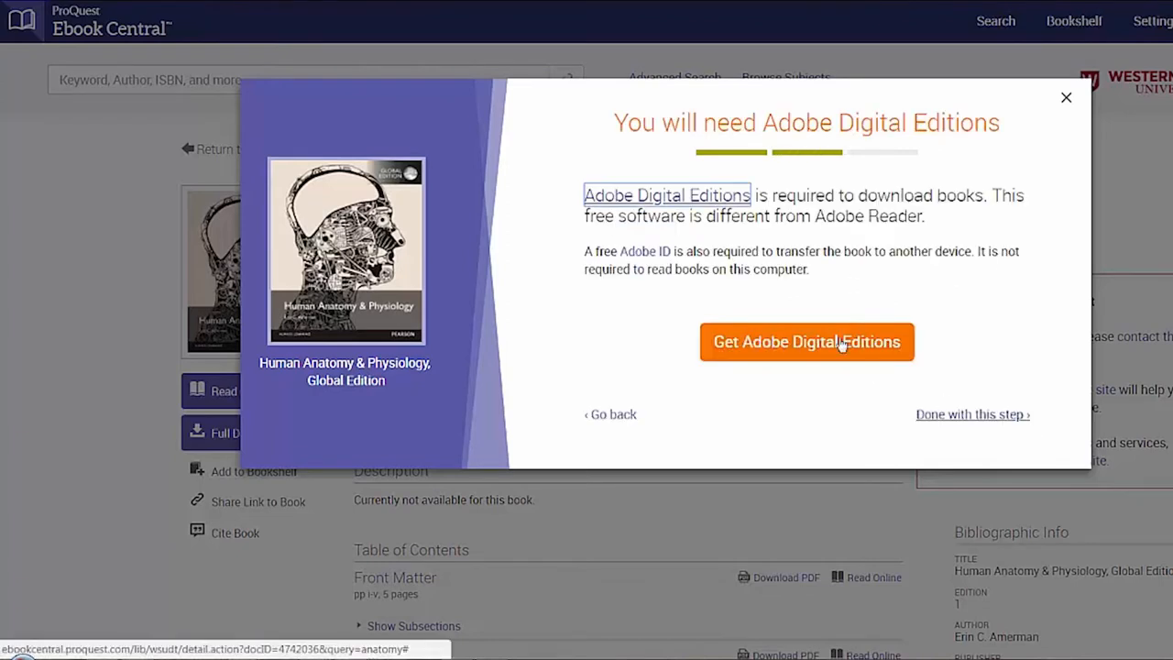
click(807, 341)
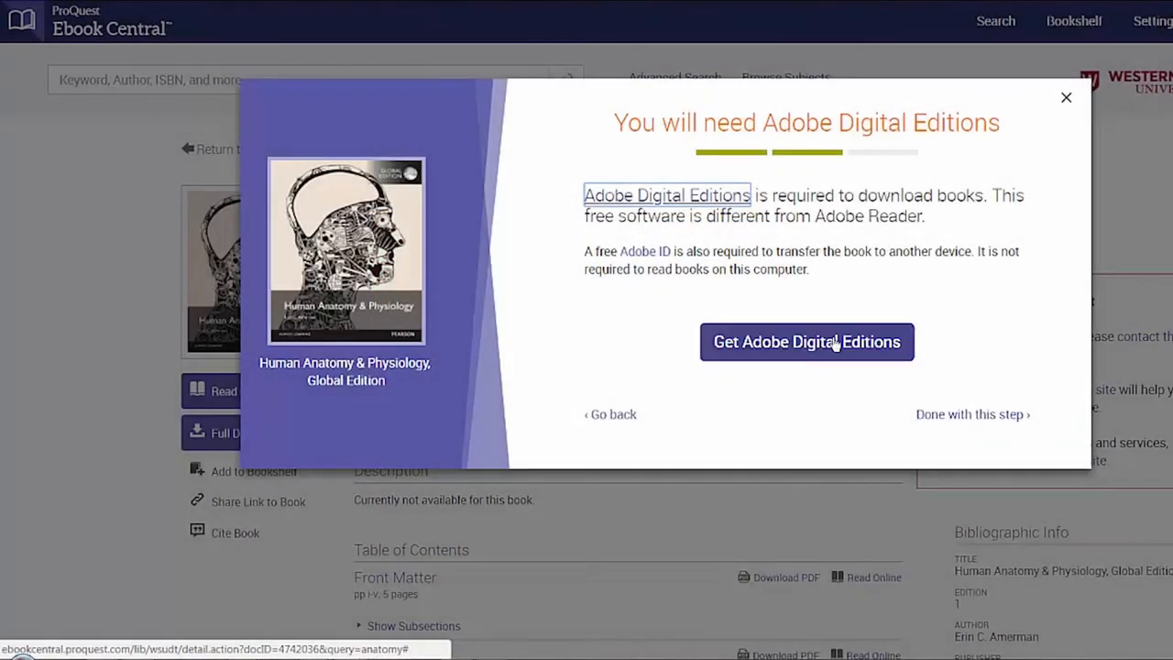
click(807, 341)
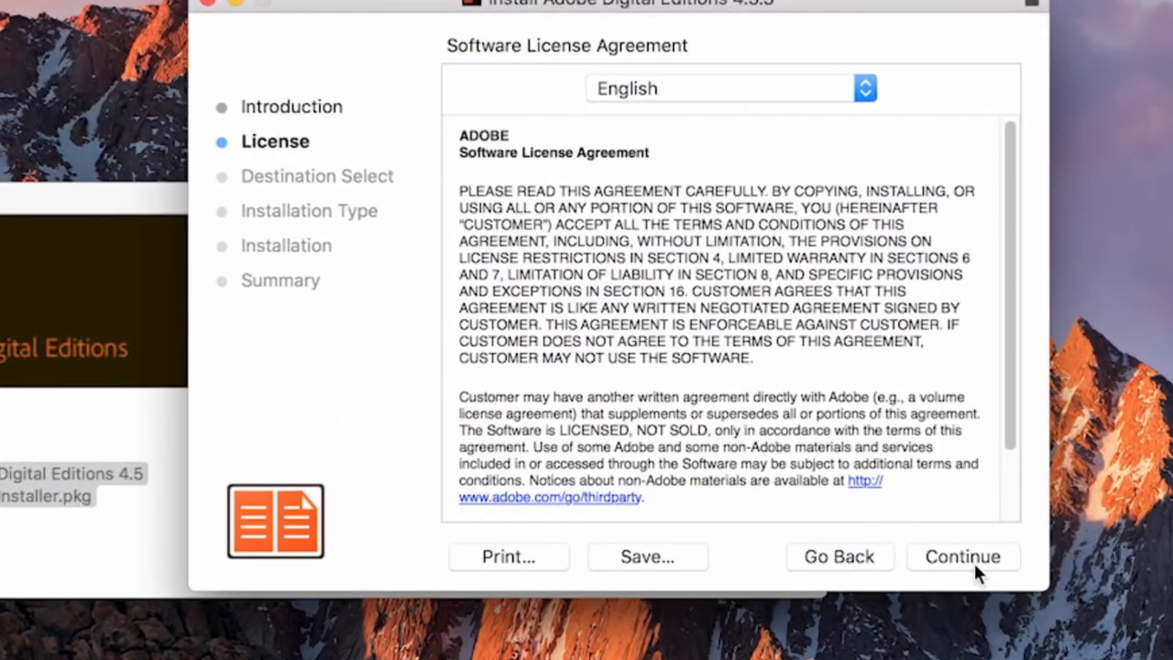
Scroll through the Adobe Digital Editions license and agree to its terms.
scroll(down, 3)
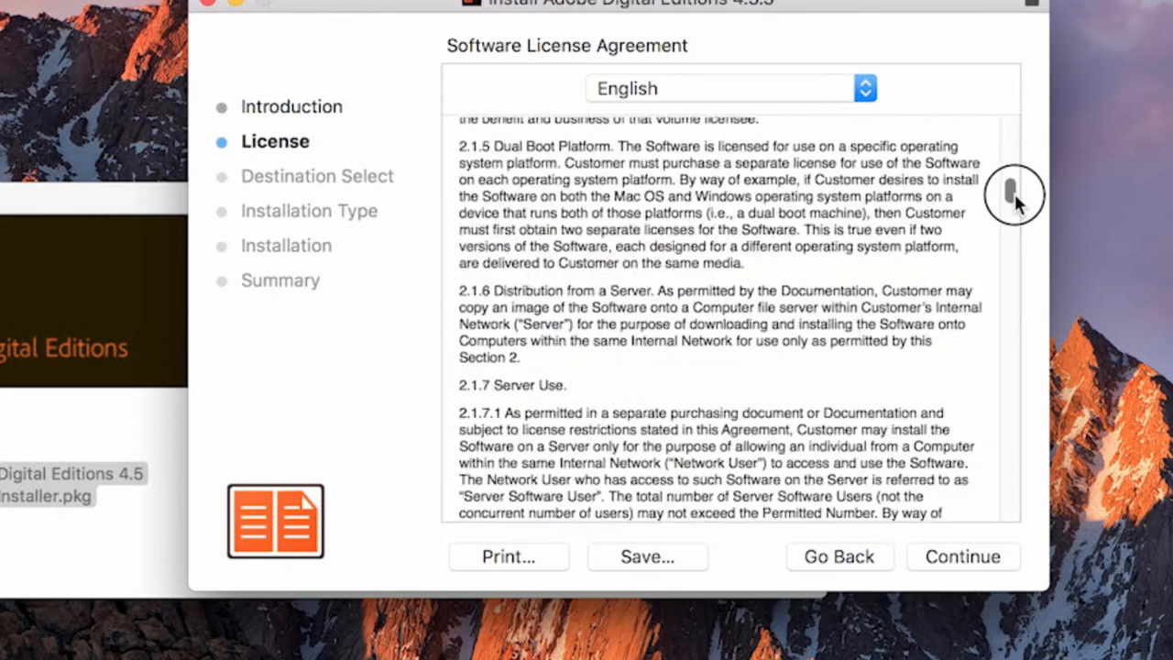
click(962, 557)
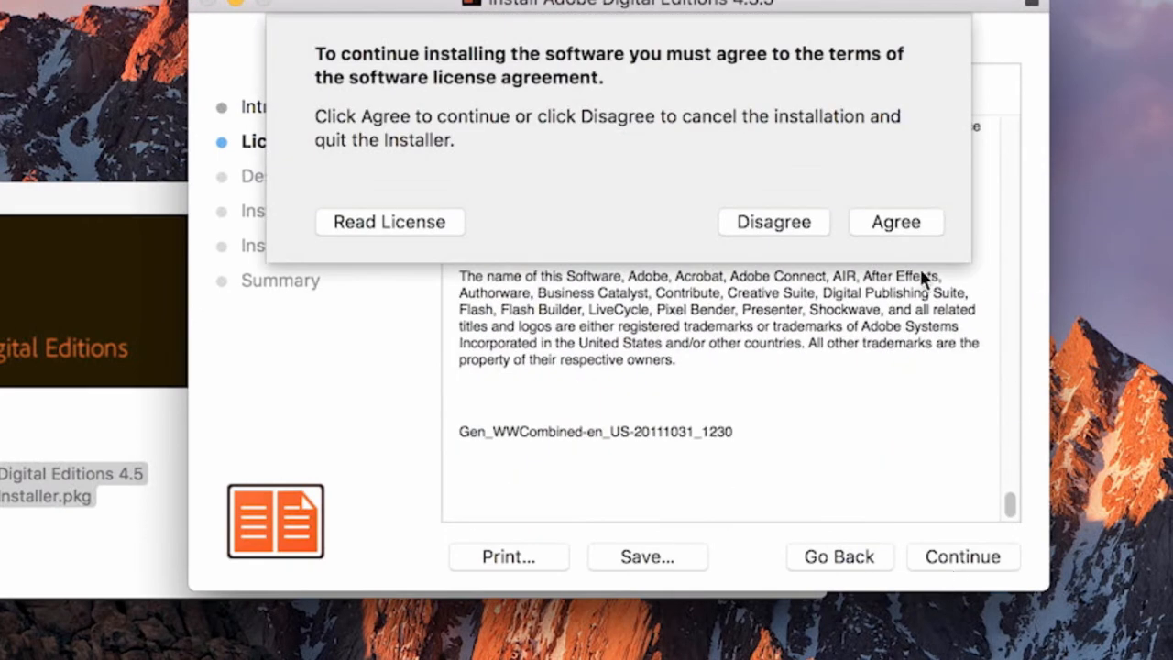
click(895, 222)
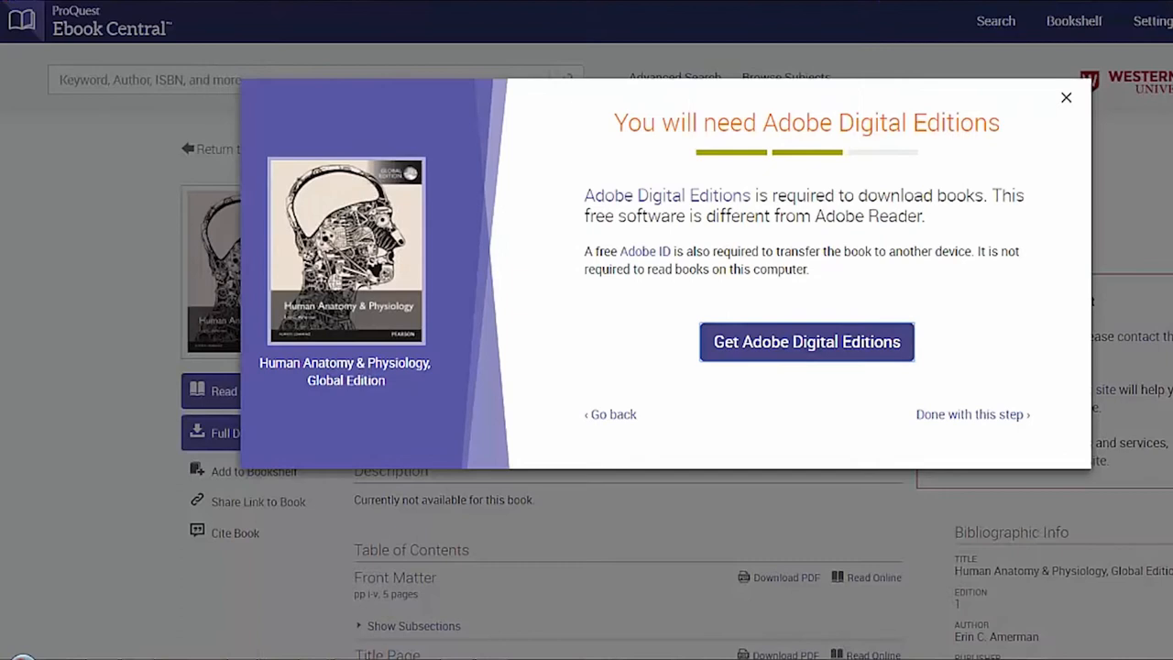
Create a free Adobe ID, sign in, and confirm the computer is authorized.
click(971, 413)
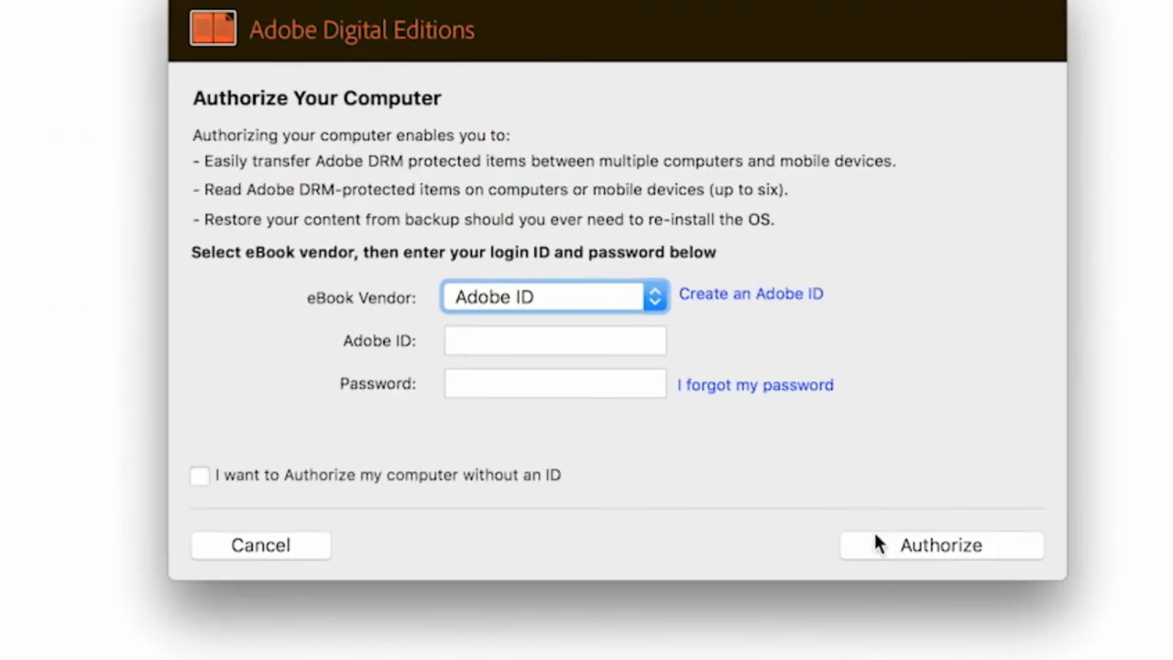
click(554, 339)
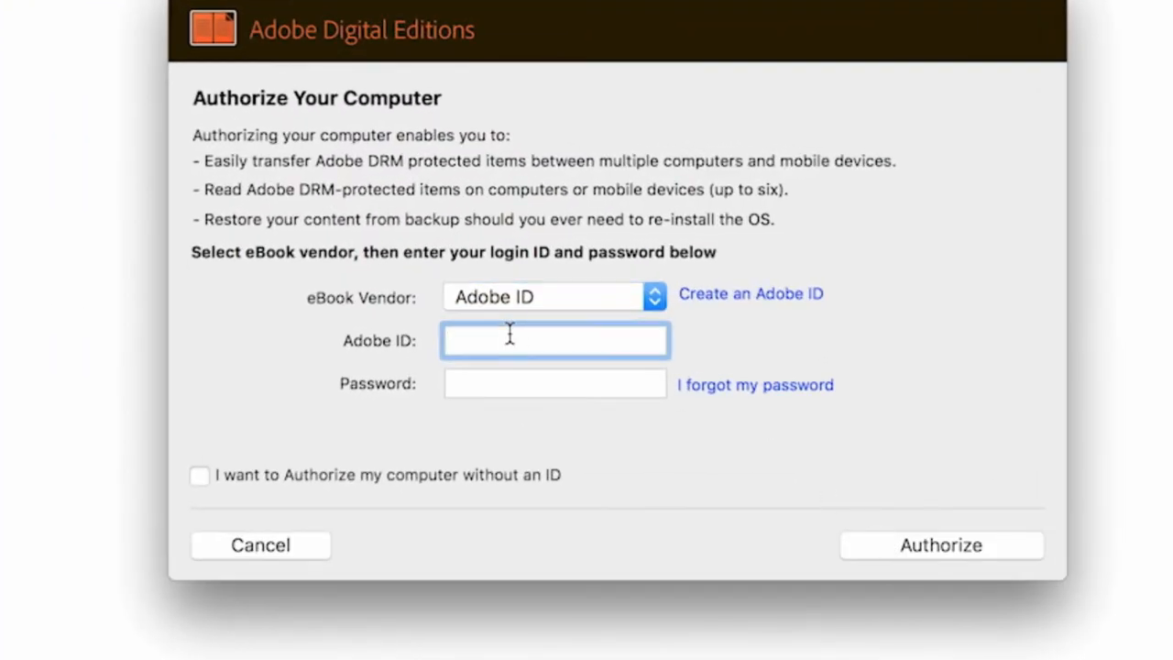
click(750, 293)
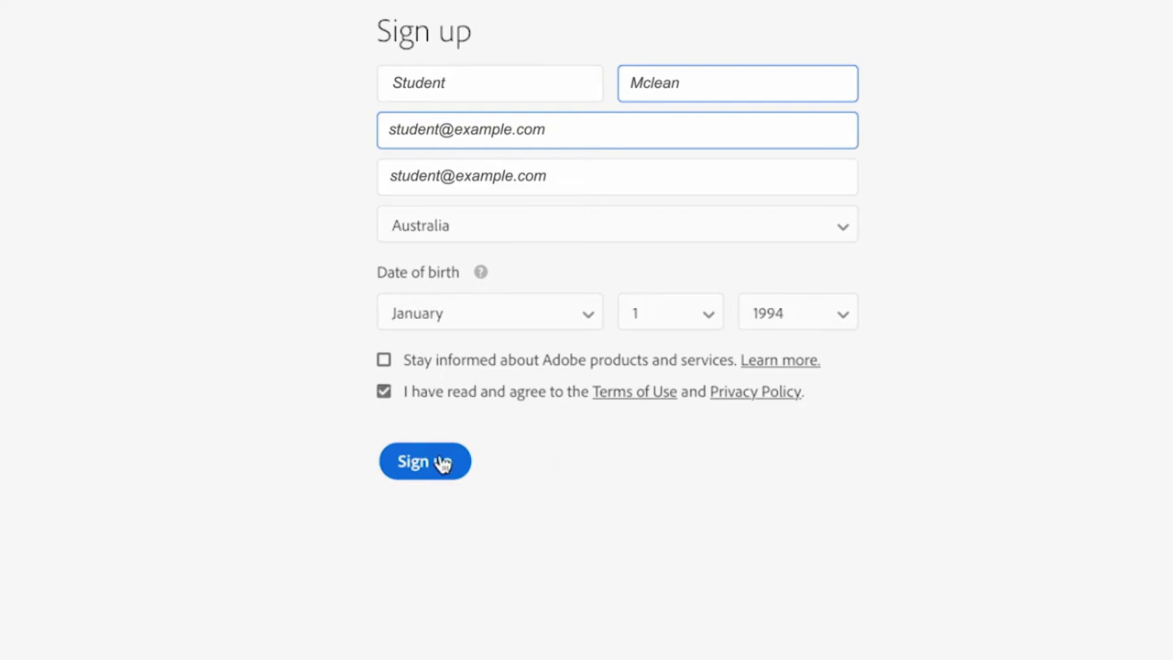
click(424, 461)
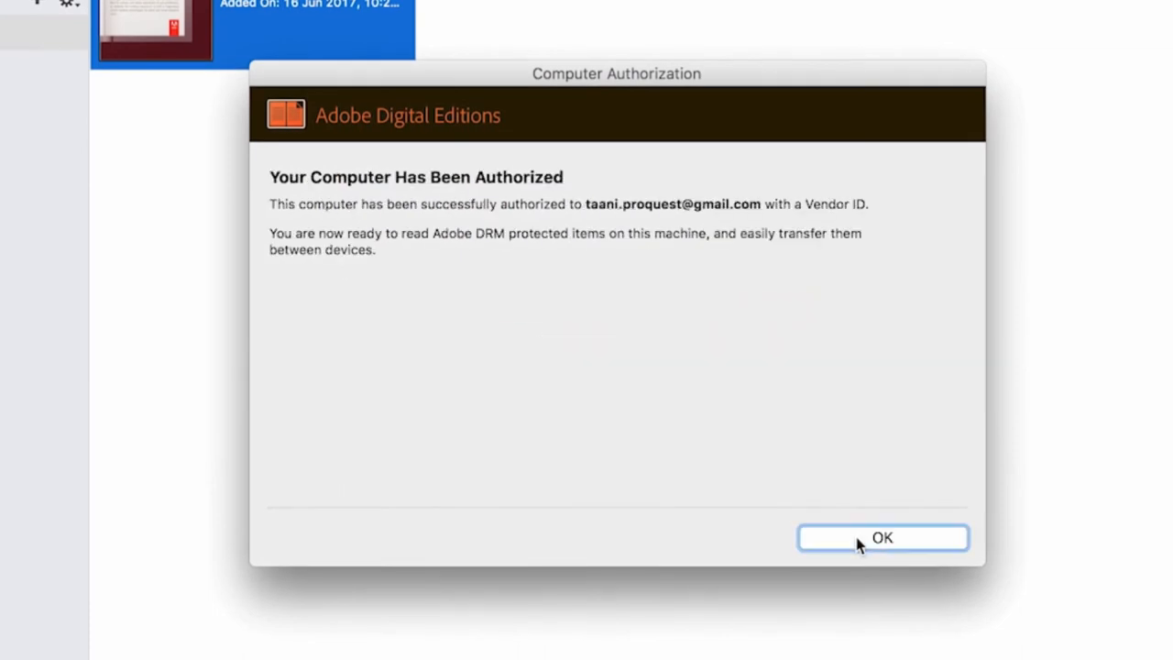
click(882, 536)
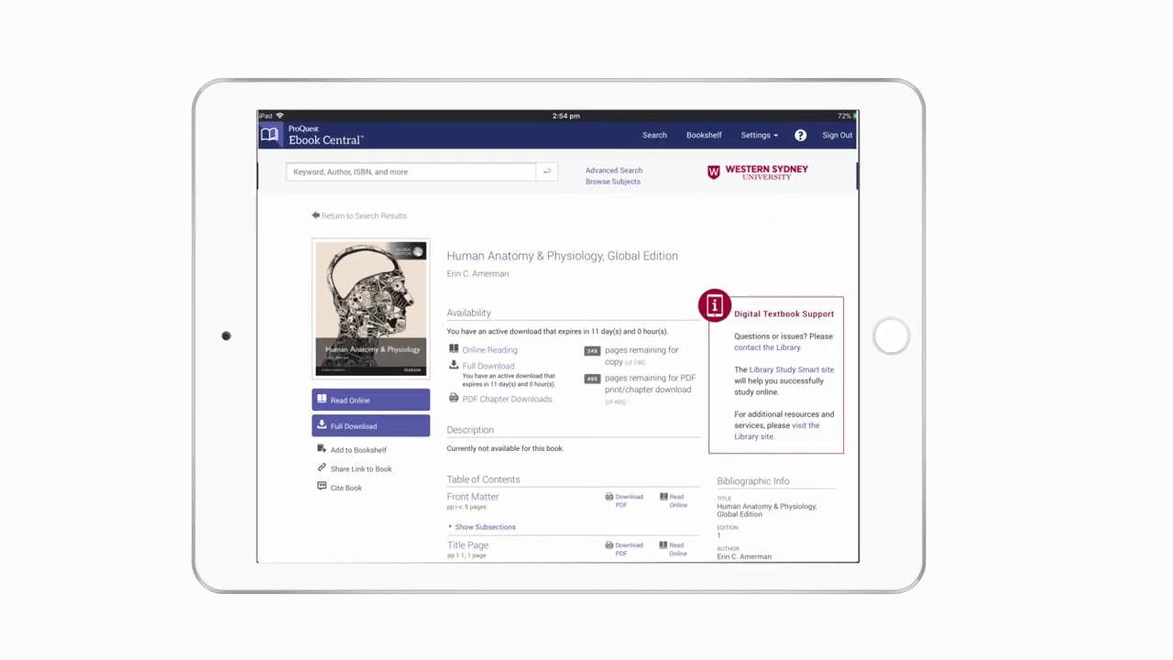
Start the book's Full Download for iOS and go to get Bluefire Reader.
click(353, 426)
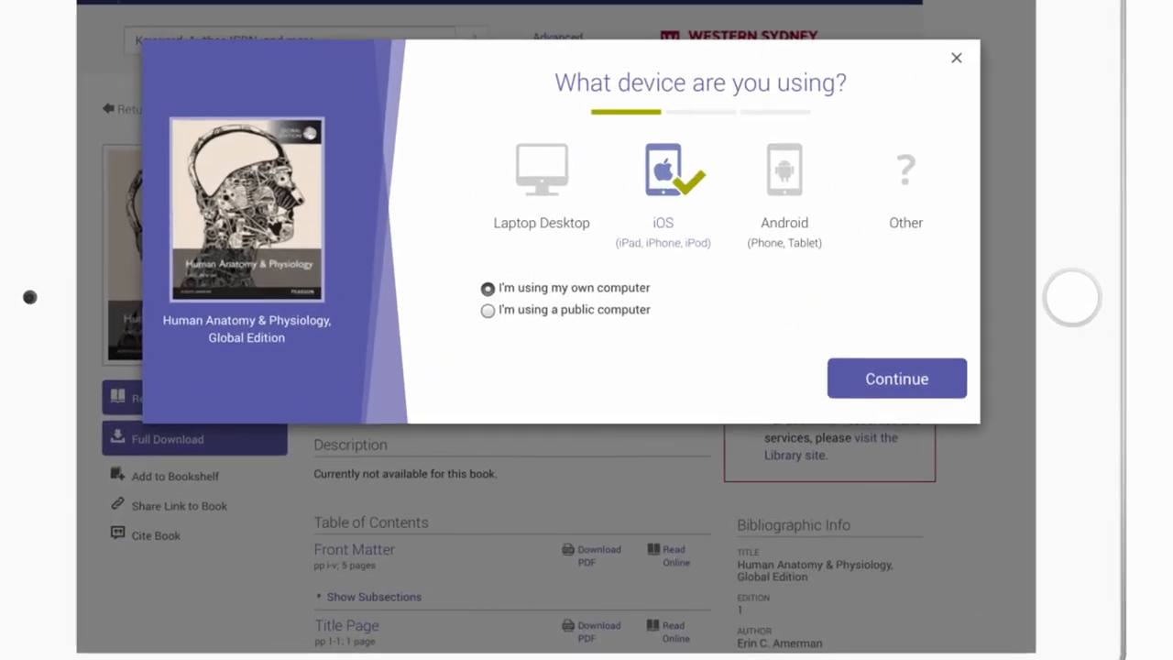
click(895, 377)
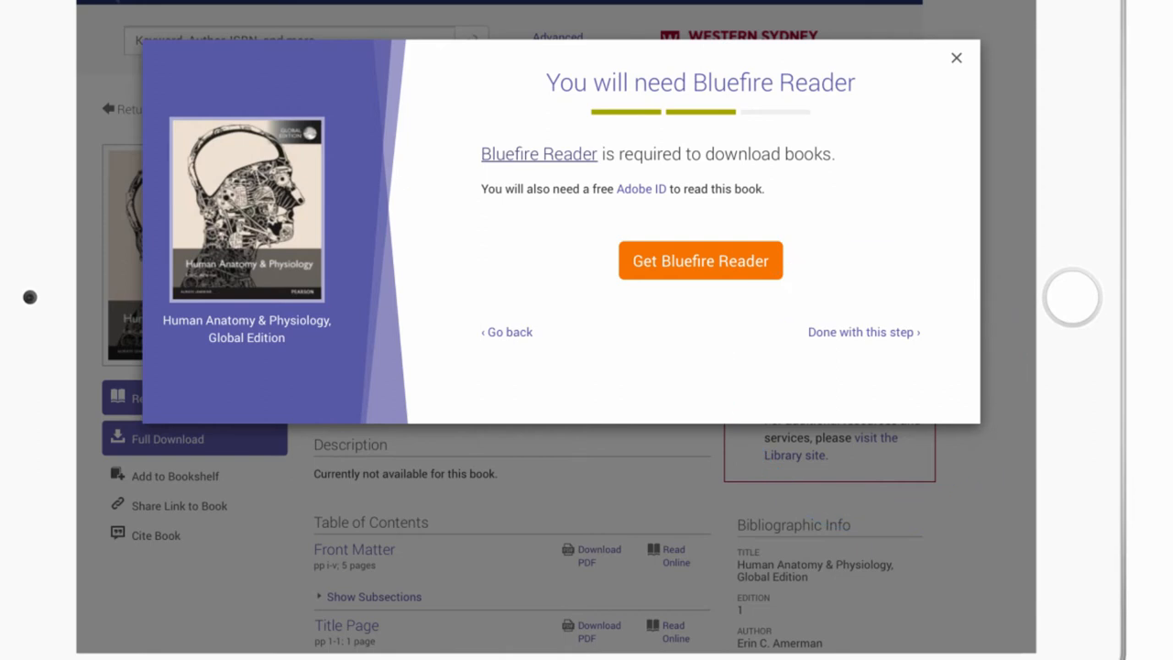
click(700, 260)
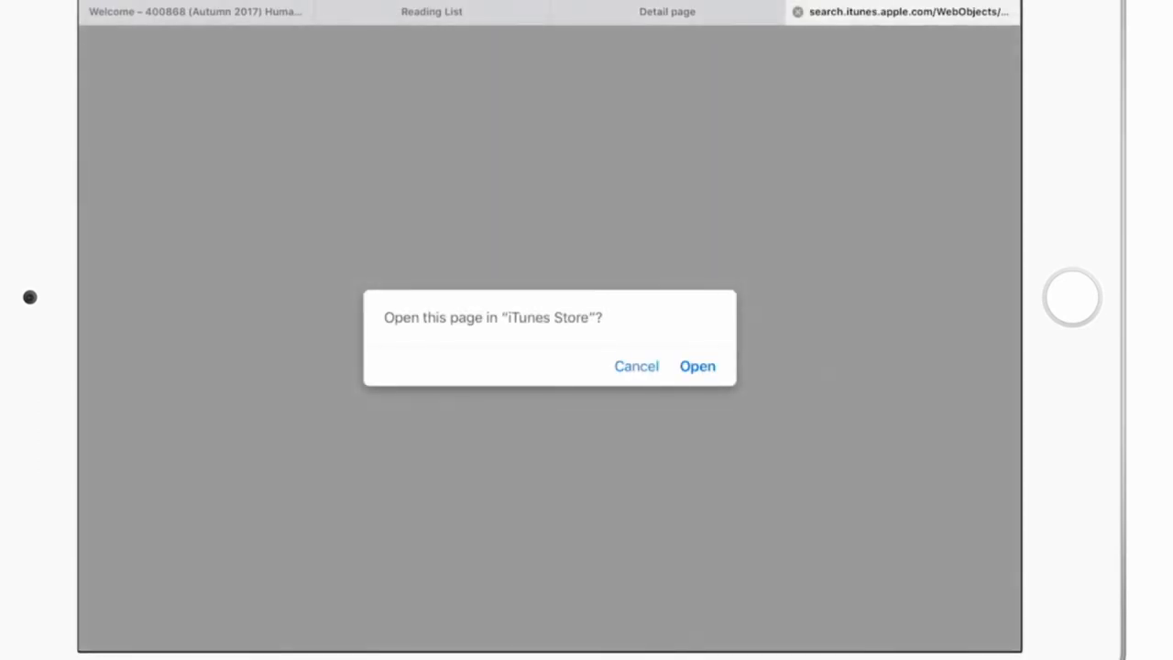
Install Bluefire Reader from the App Store, launch it, and begin Adobe ID authorization.
click(697, 365)
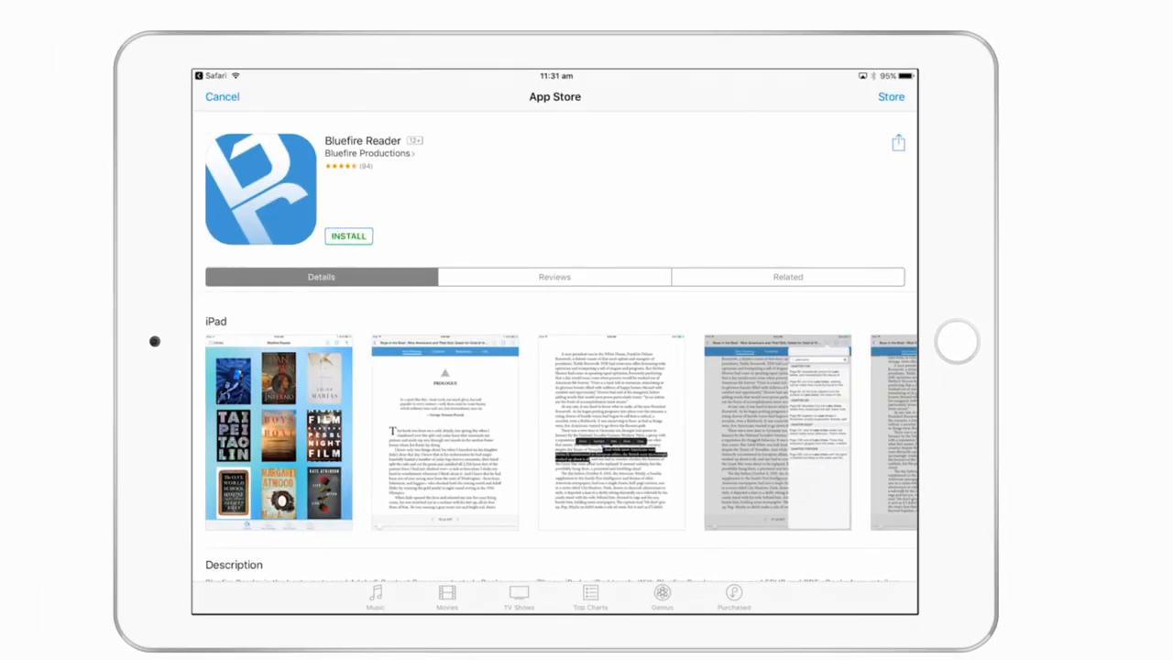
click(348, 236)
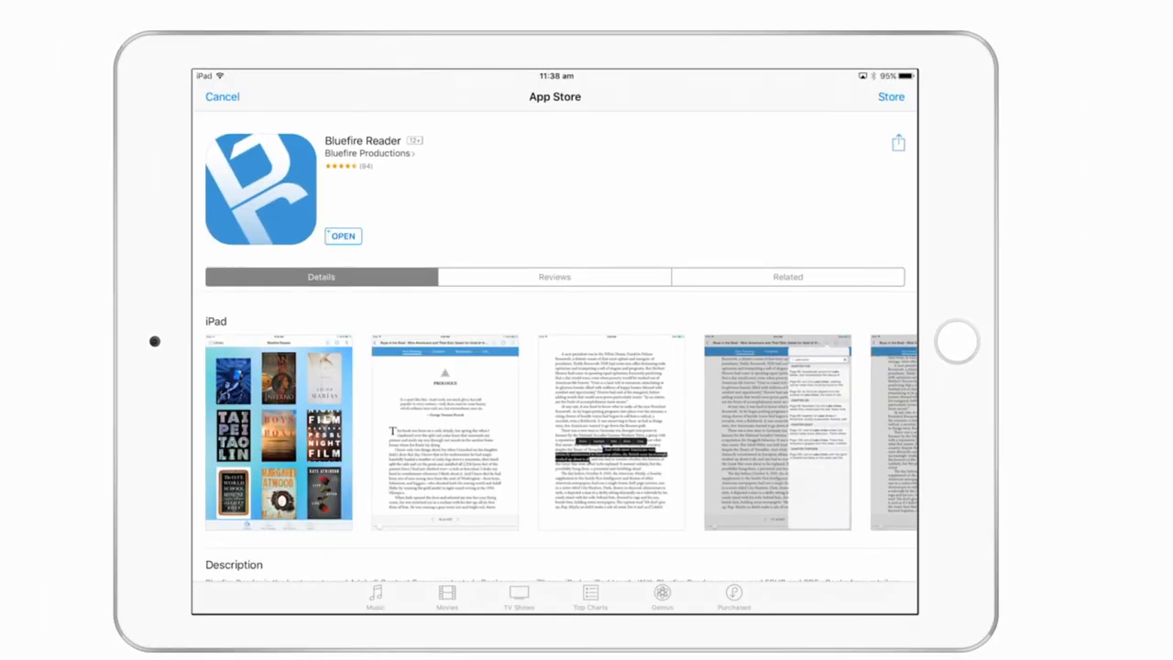
click(343, 235)
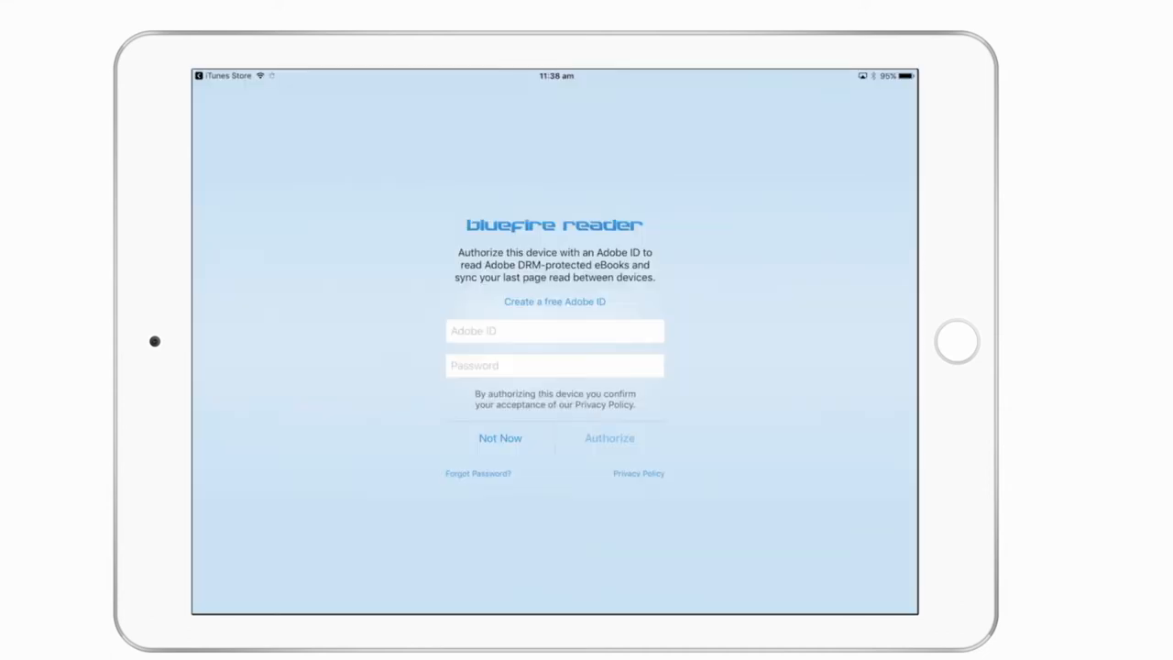
click(610, 438)
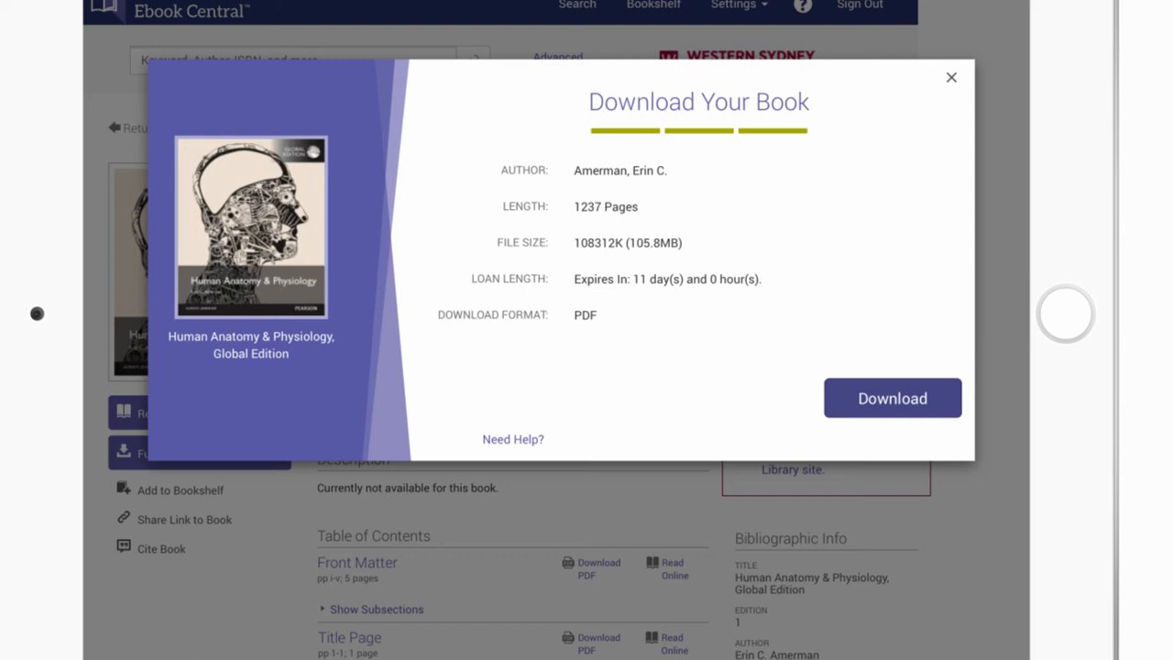
Download Human Anatomy & Physiology as a PDF and view it under Bookshelf Downloads & Loans.
click(891, 398)
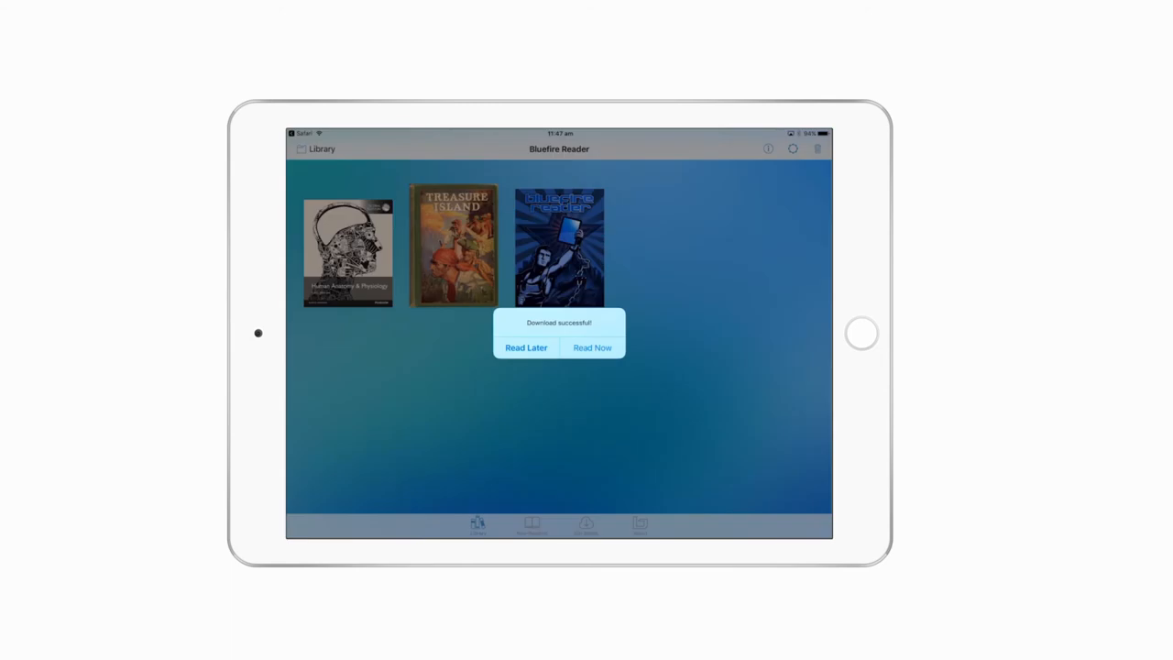
click(592, 347)
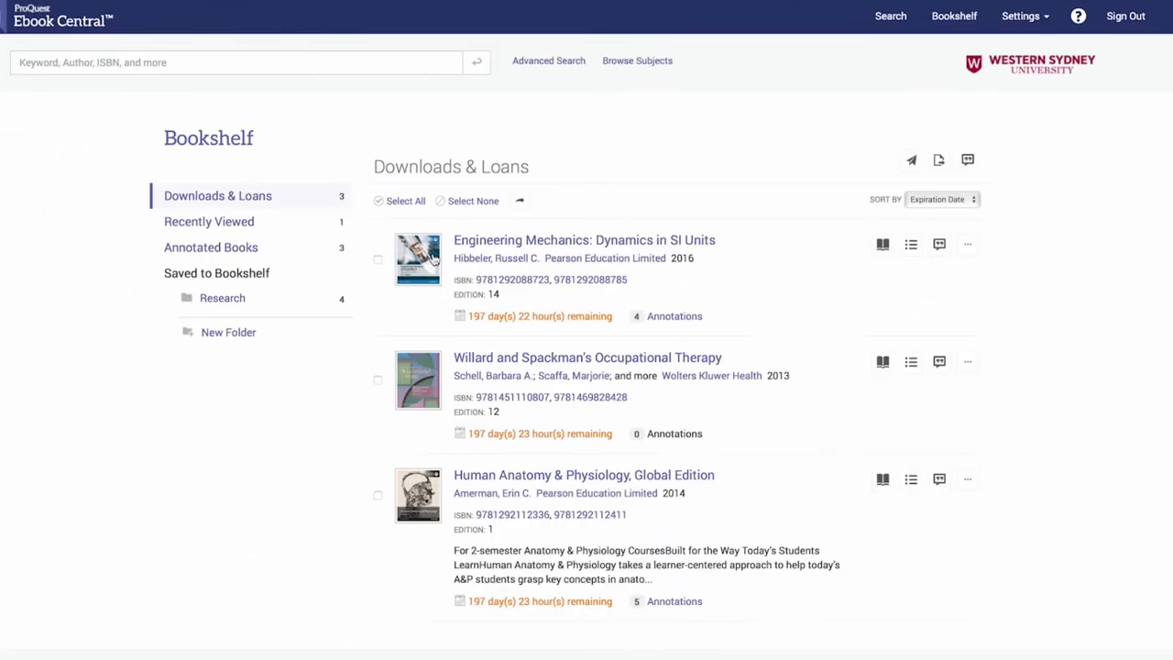
click(218, 195)
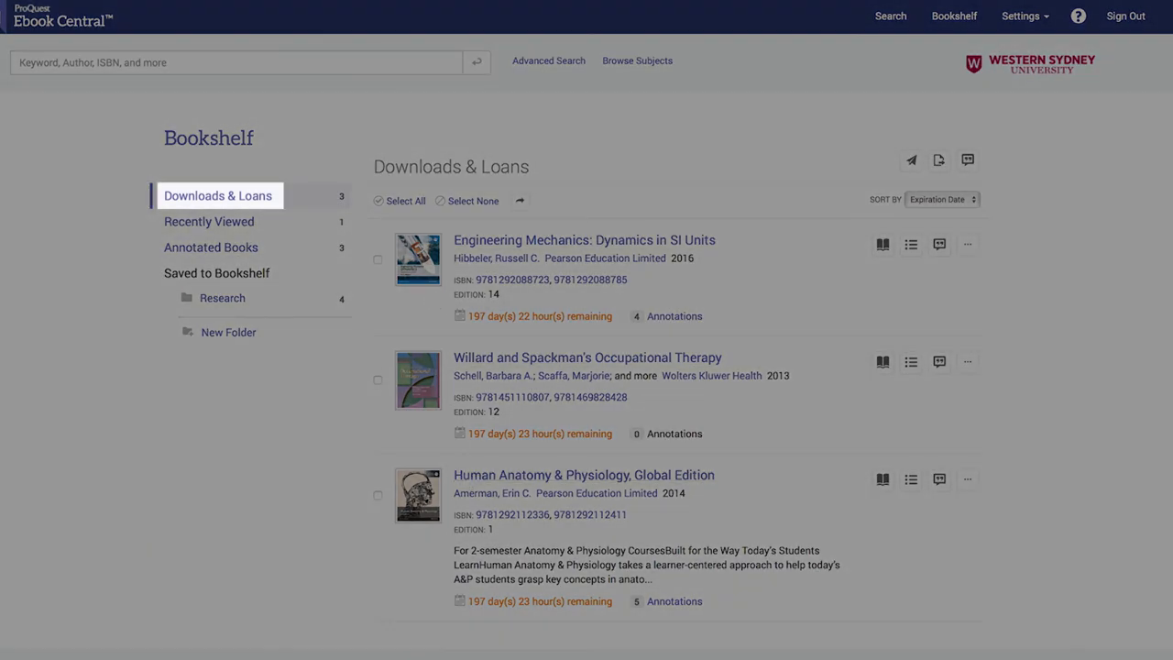